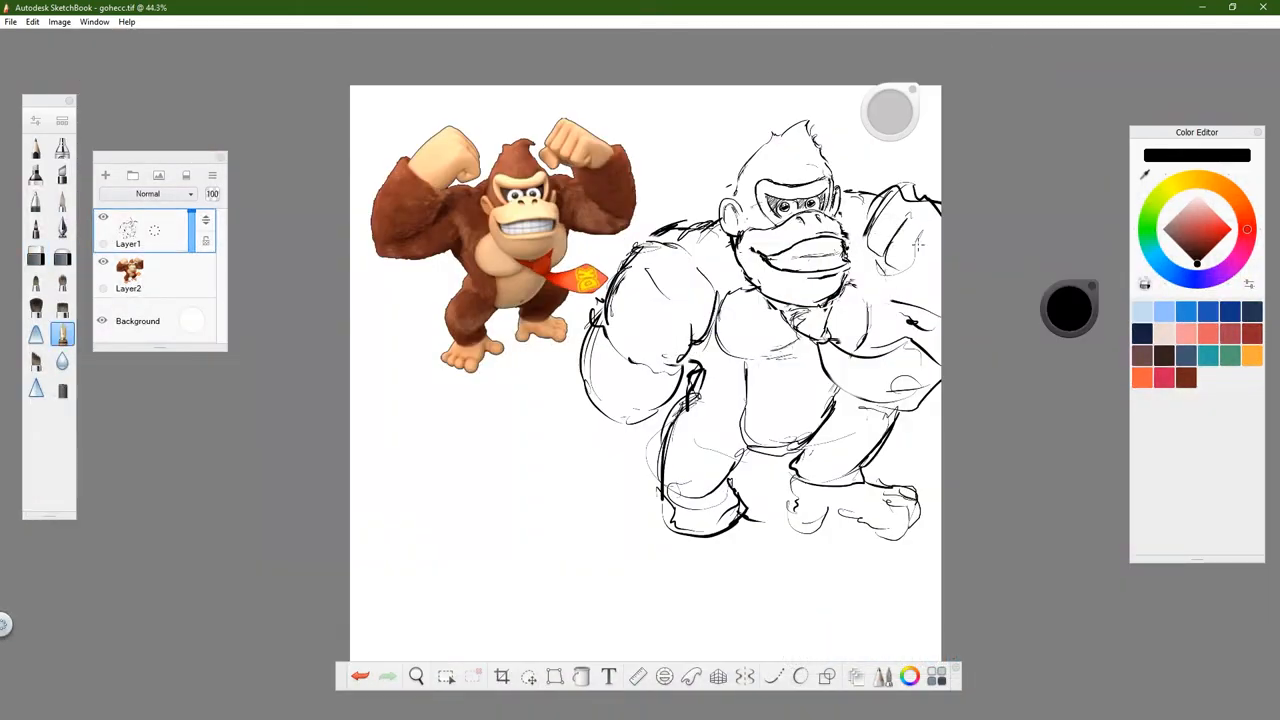
# Shrink the standing Donkey Kong sketch to the top right and rough a leaping pose mid-canvas.
pyautogui.click(416, 676)
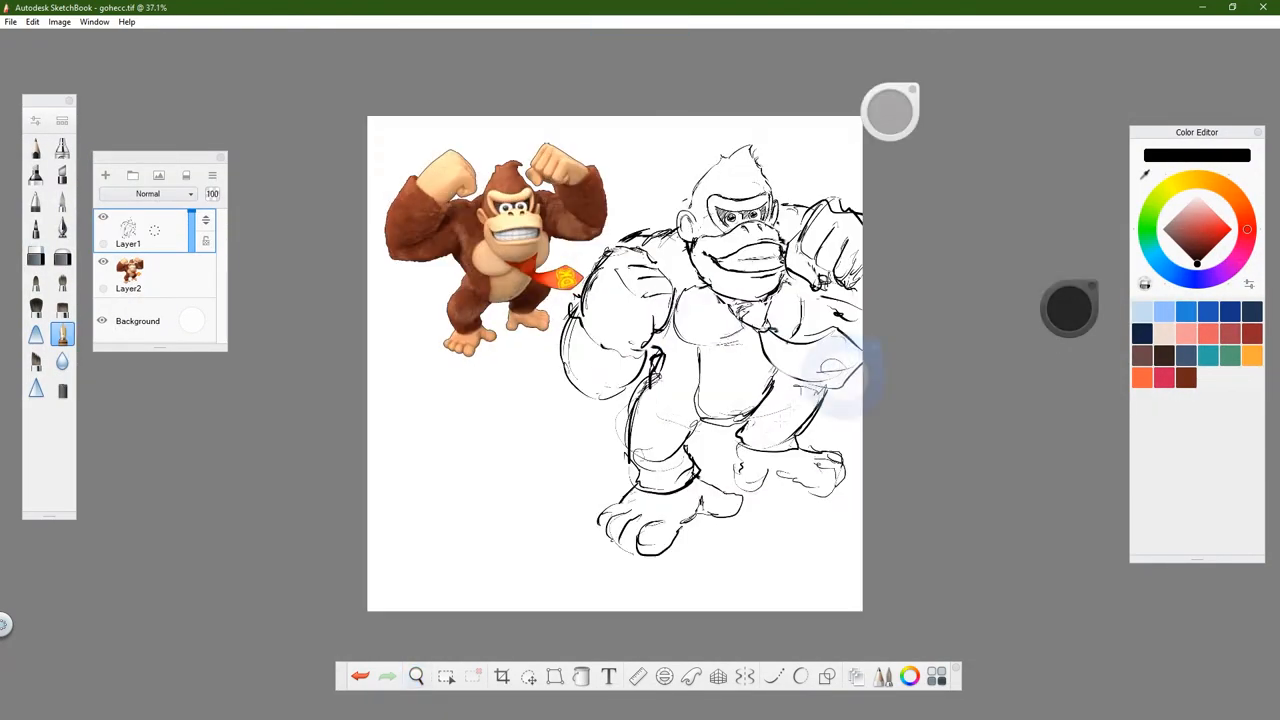
pyautogui.click(416, 676)
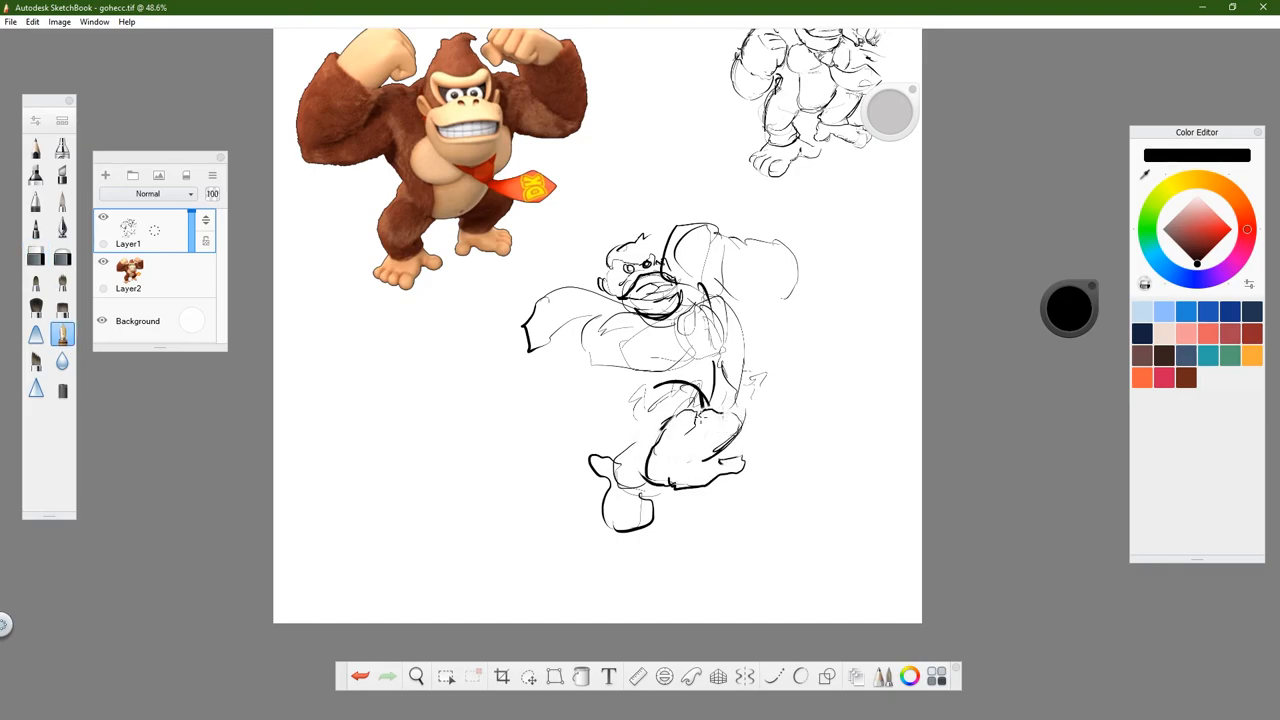
# Sketch a hunched, scowling Donkey Kong seated front-on in a chair on Layer1.
pyautogui.click(416, 676)
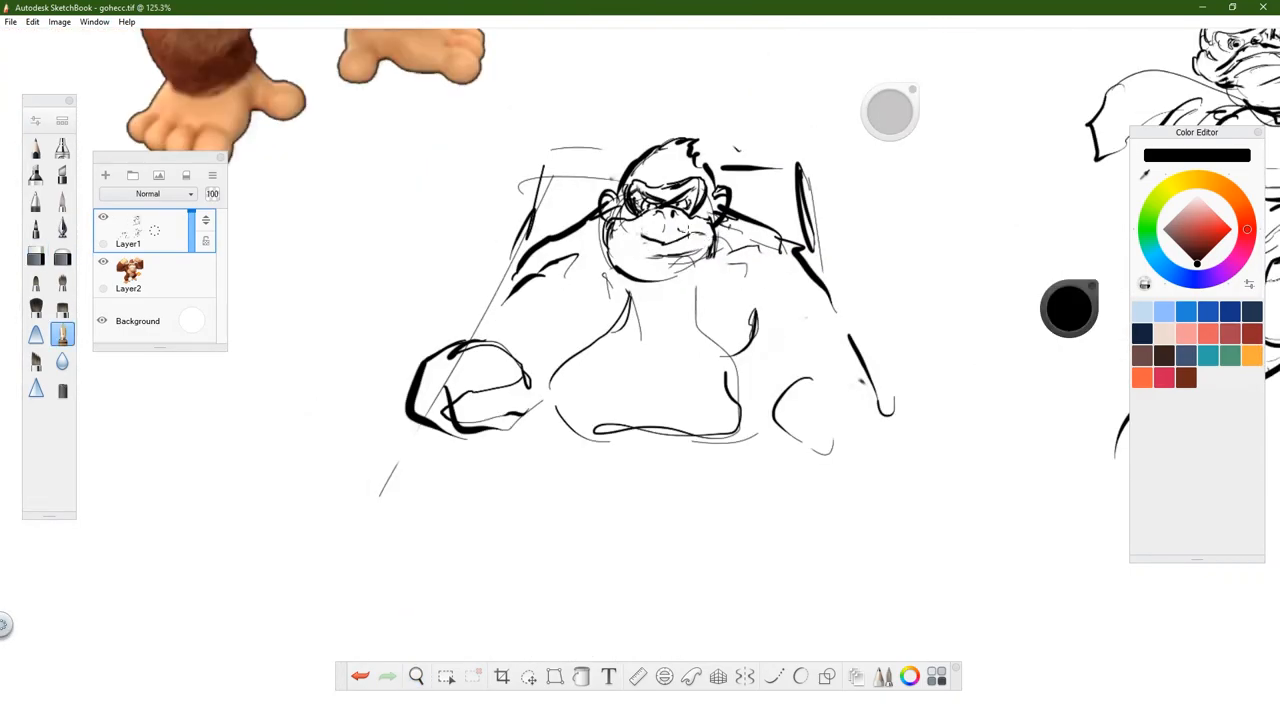
# Sketch a reclining Donkey Kong with raised arms holding an oval device.
pyautogui.moveTo(620, 240); pyautogui.dragTo(700, 245)
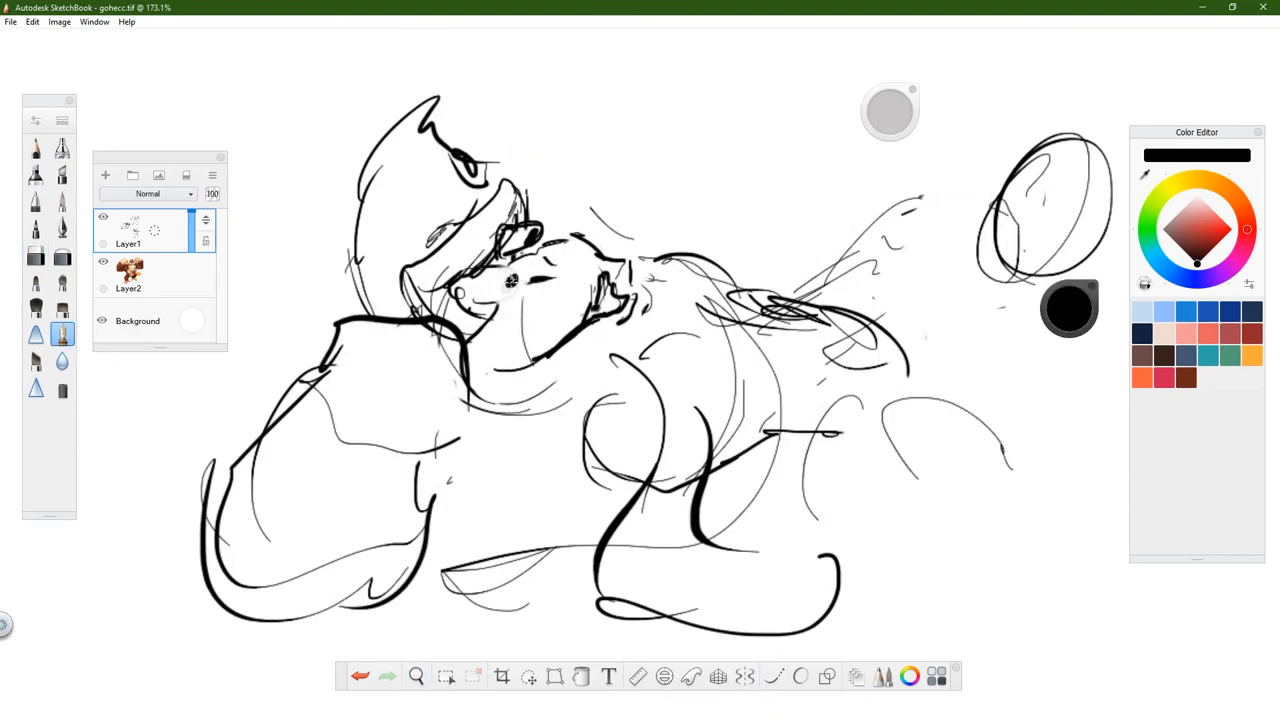
# Lower the rough layers' opacity, add Layer3 and Layer4, and ink the head and snout.
pyautogui.scroll(-3)
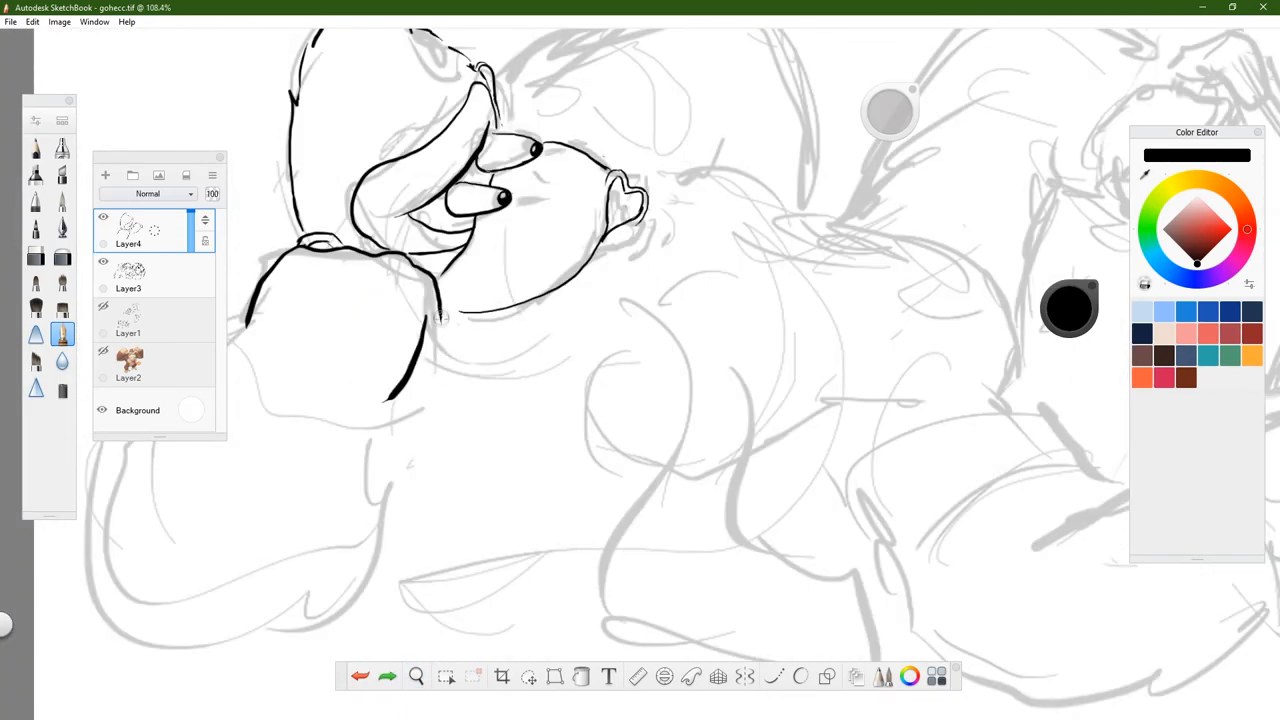
# Trace the Switch outline and the gripping thumb in ink on Layer4.
pyautogui.moveTo(440, 320); pyautogui.dragTo(410, 390)
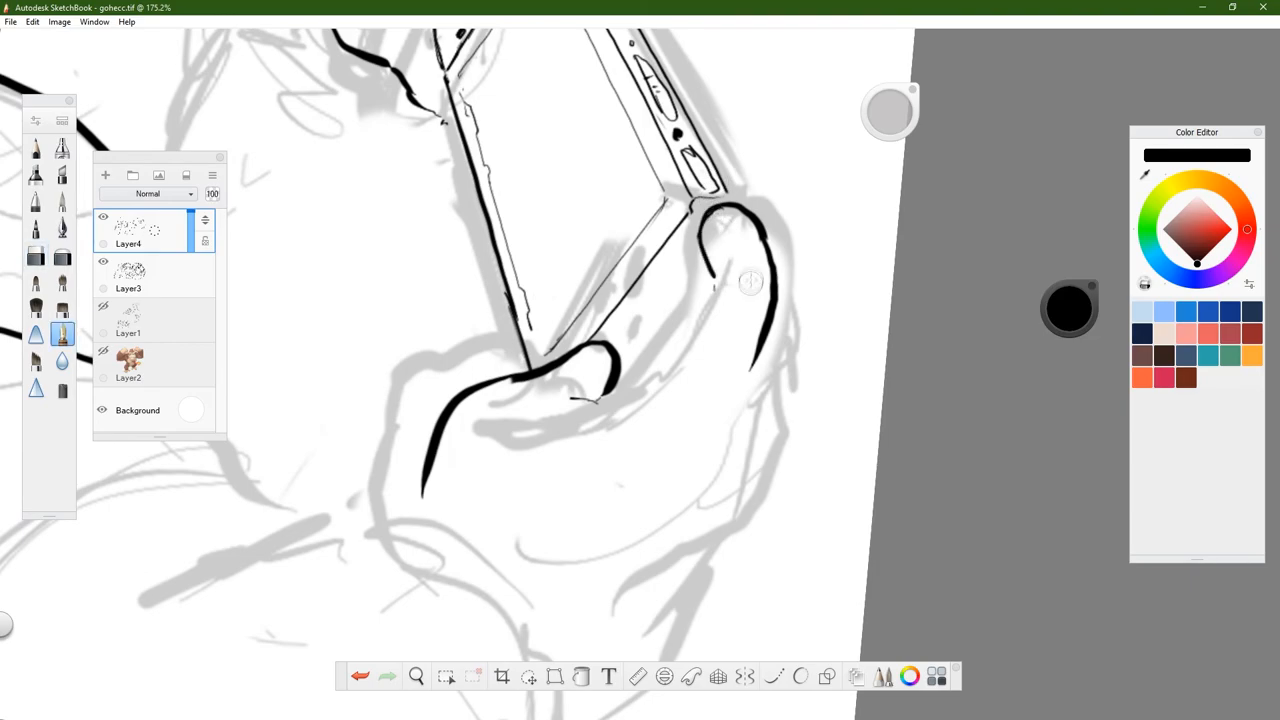
# Ink the Switch screen edge, buttons and both gripping hands, then select the Lasso.
pyautogui.click(416, 676)
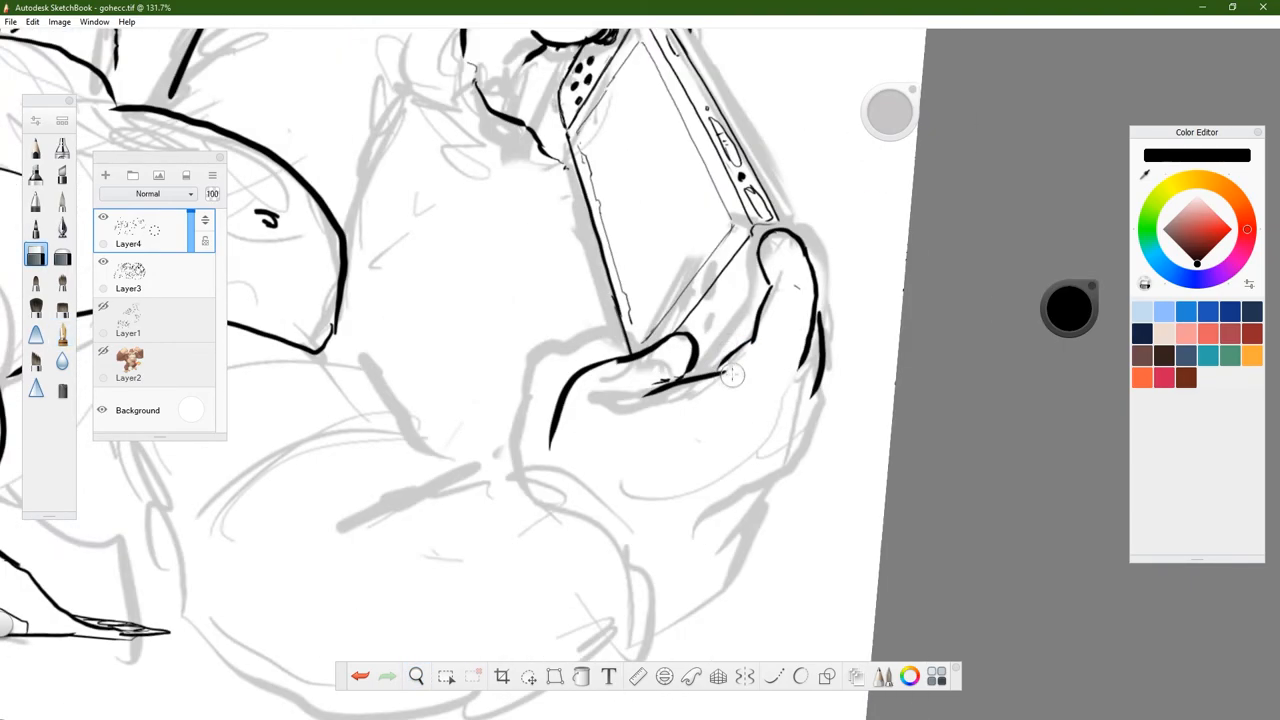
pyautogui.click(416, 676)
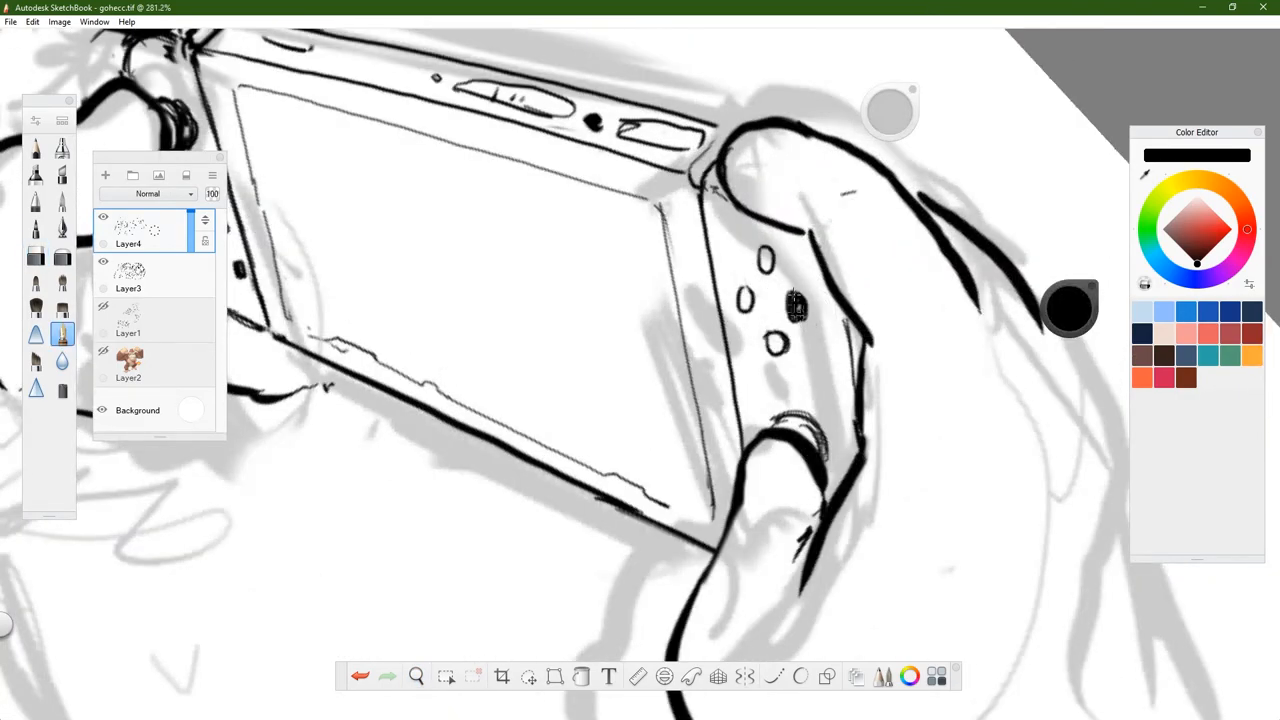
pyautogui.click(416, 676)
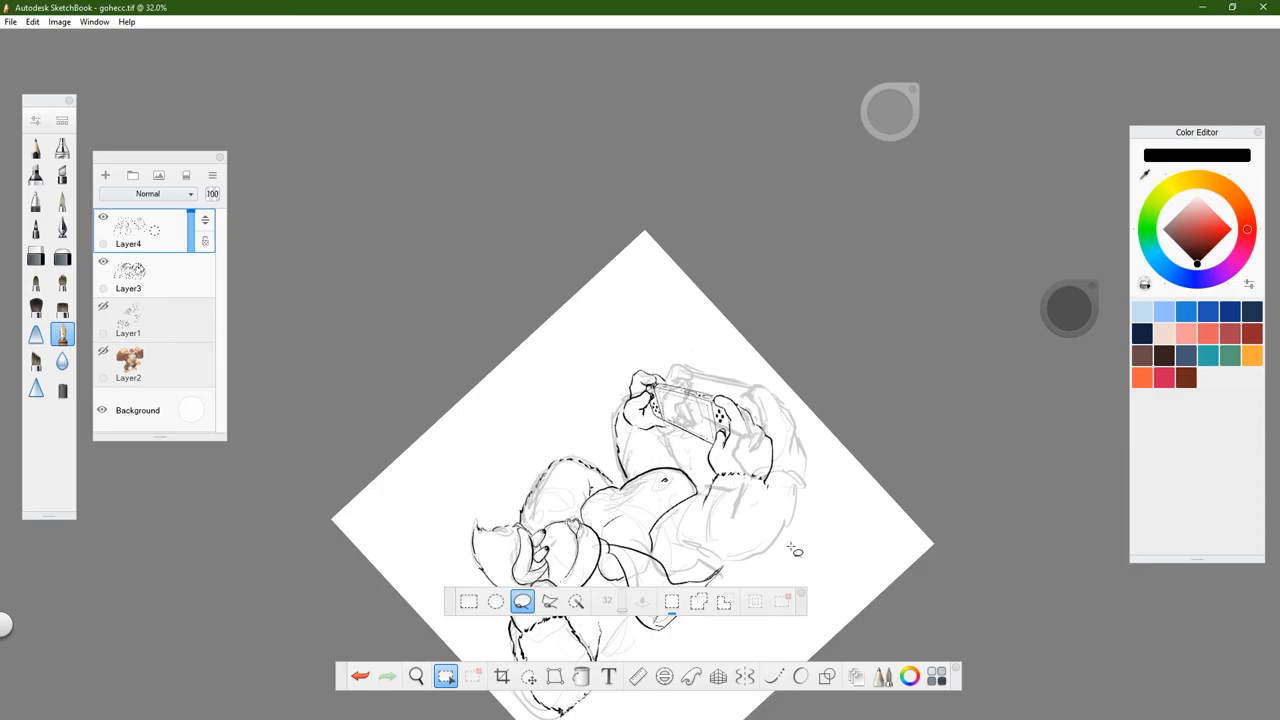
# Draw short spiky fur strokes along the arm and chest below the console.
pyautogui.click(416, 676)
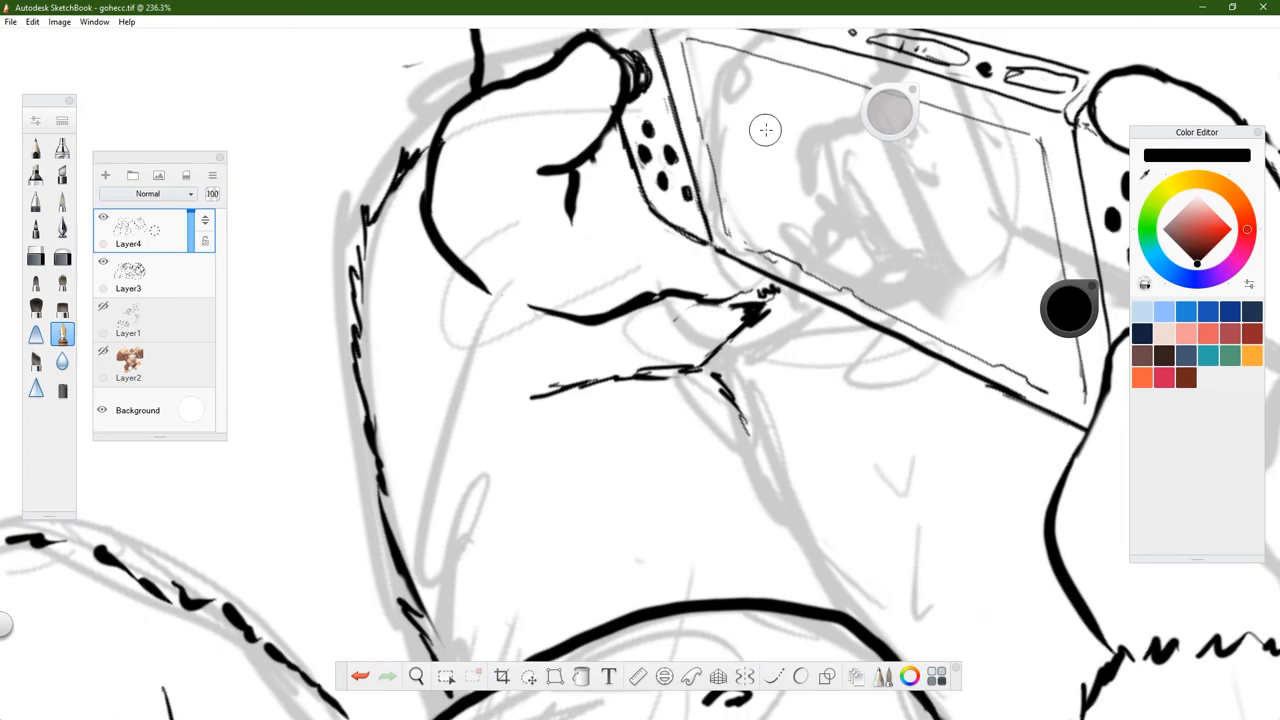
pyautogui.moveTo(768, 160)
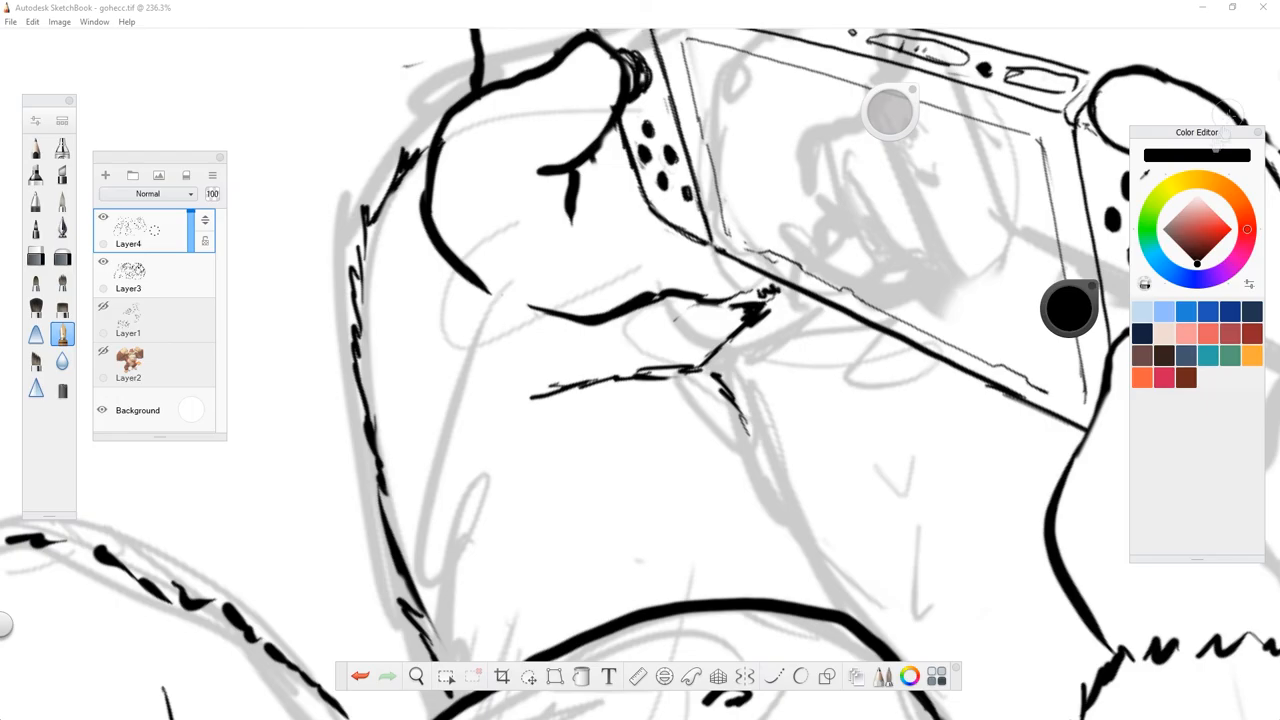
# Outline the muzzle and lips and fill the open mouth solid black.
pyautogui.scroll(-3)
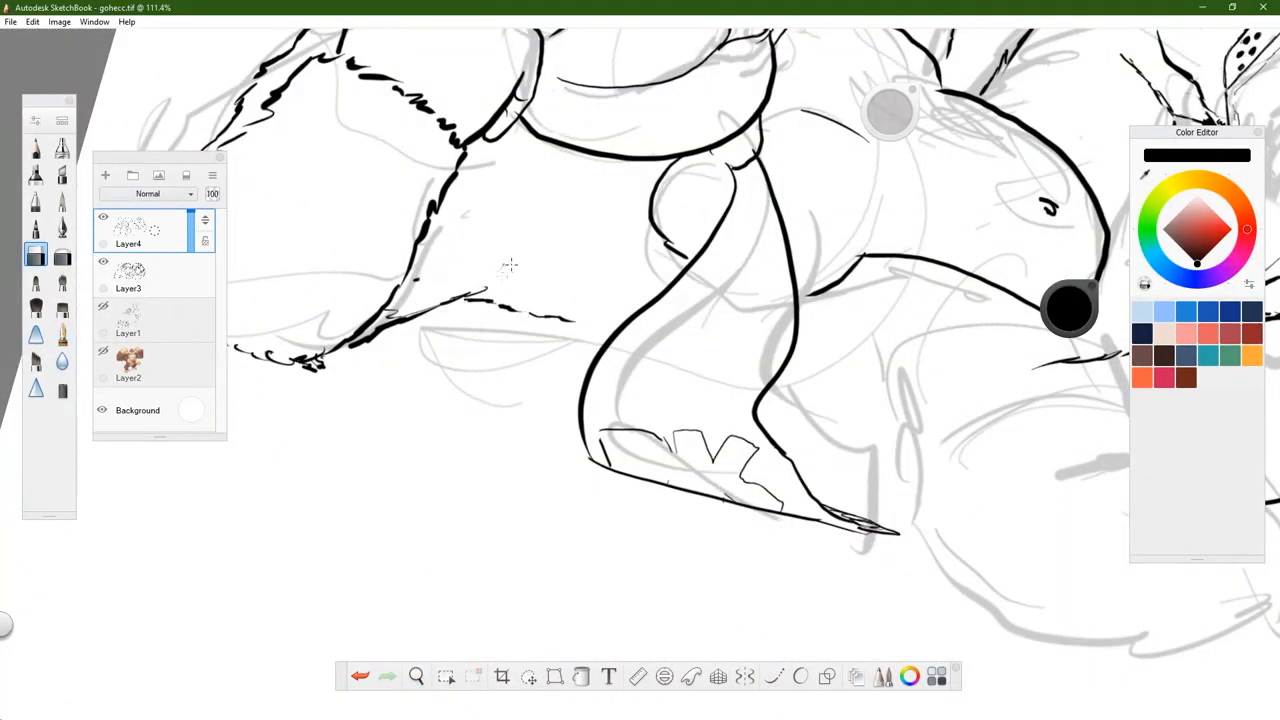
pyautogui.click(416, 676)
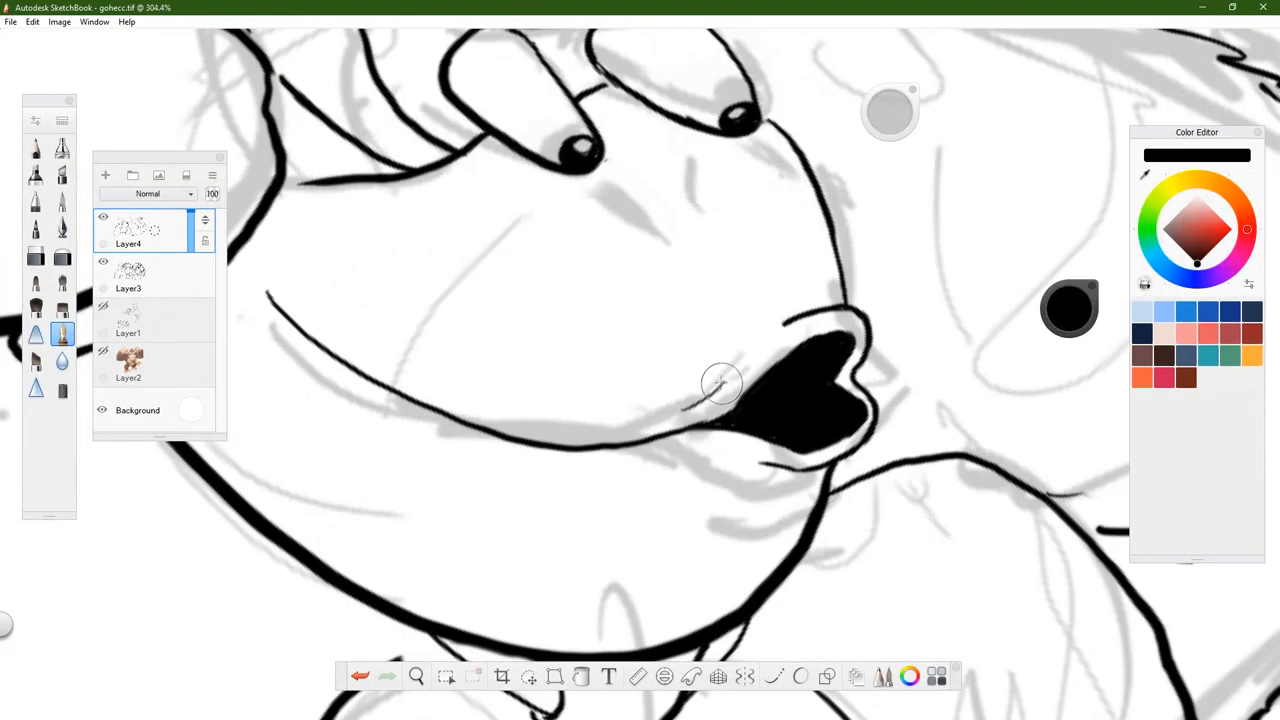
# Draw nostrils, tapered fur accents around face and chest, and ink the foot and toes.
pyautogui.moveTo(720, 385); pyautogui.dragTo(635, 170)
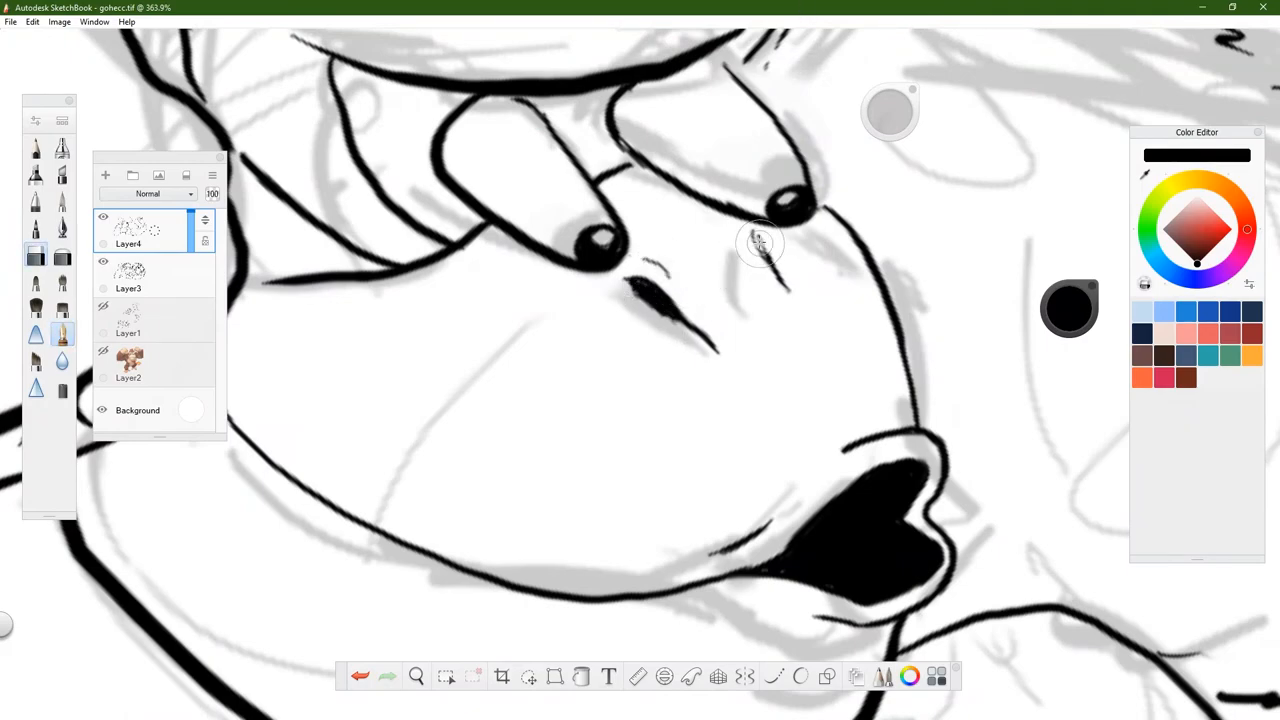
pyautogui.click(416, 676)
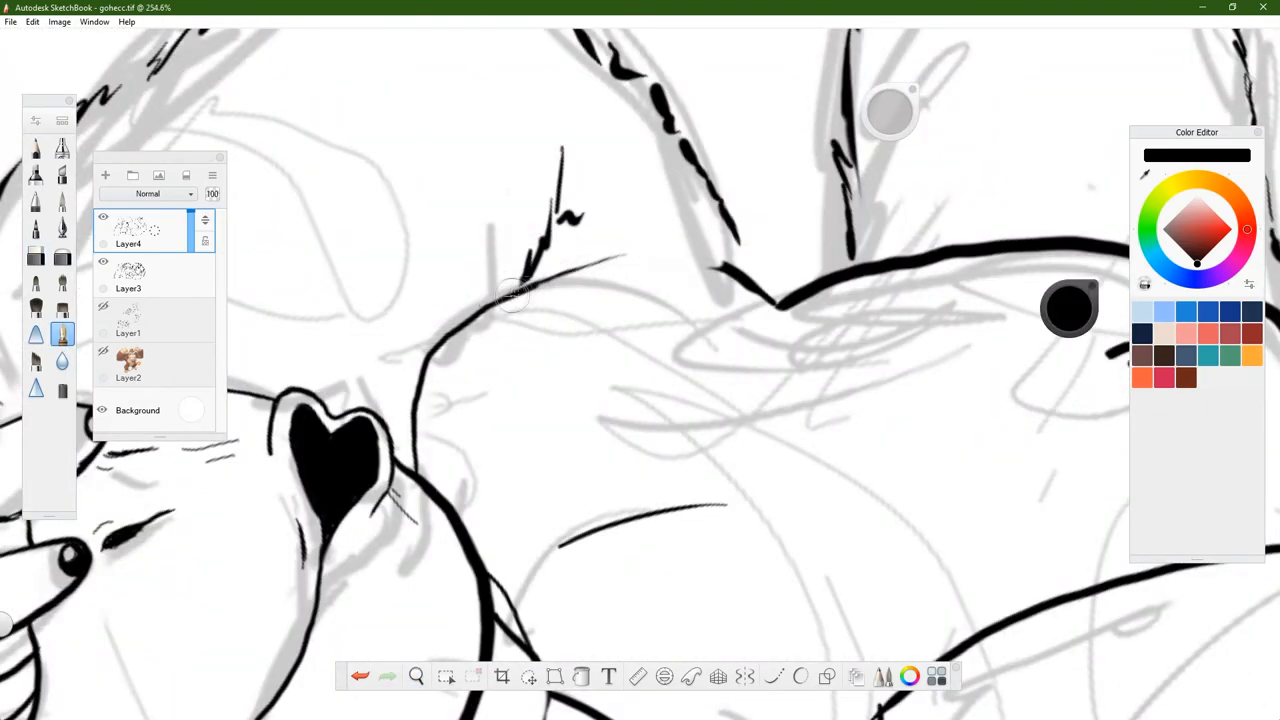
pyautogui.moveTo(513, 296); pyautogui.dragTo(720, 258)
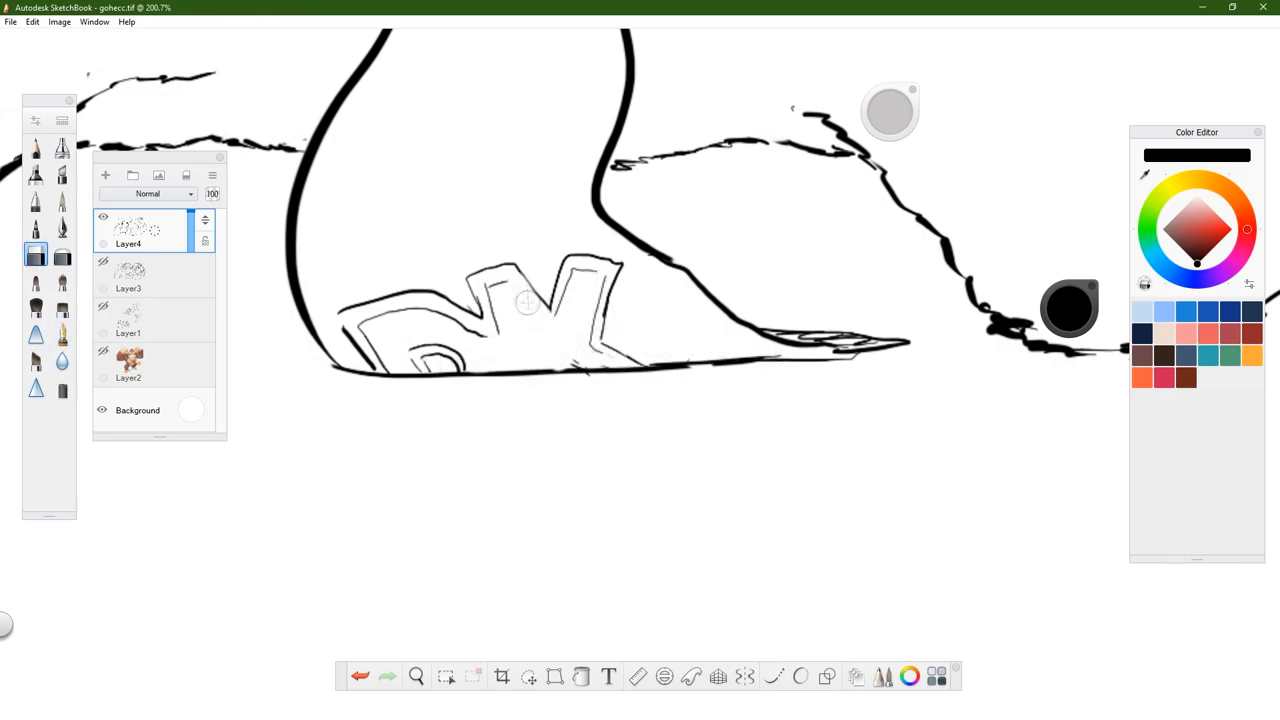
# With a finer inking brush, trace the gripping hand's knuckles and the Switch's side buttons.
pyautogui.click(62, 334)
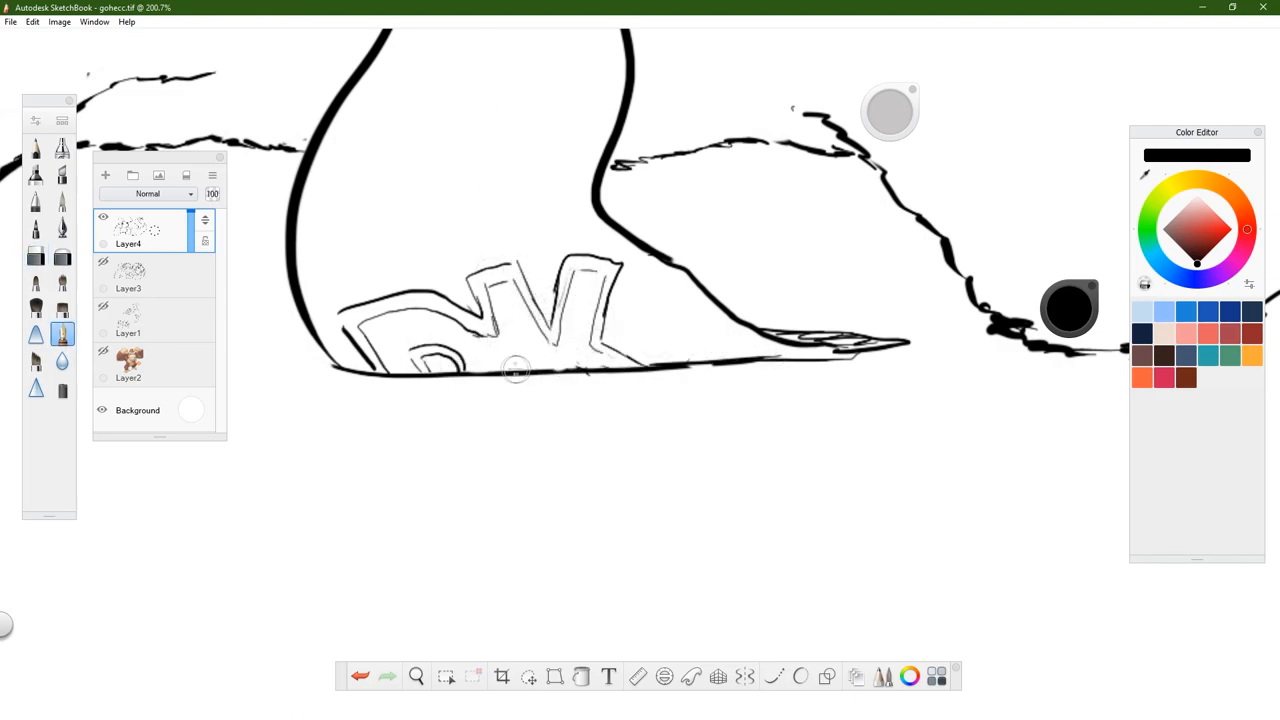
pyautogui.click(416, 676)
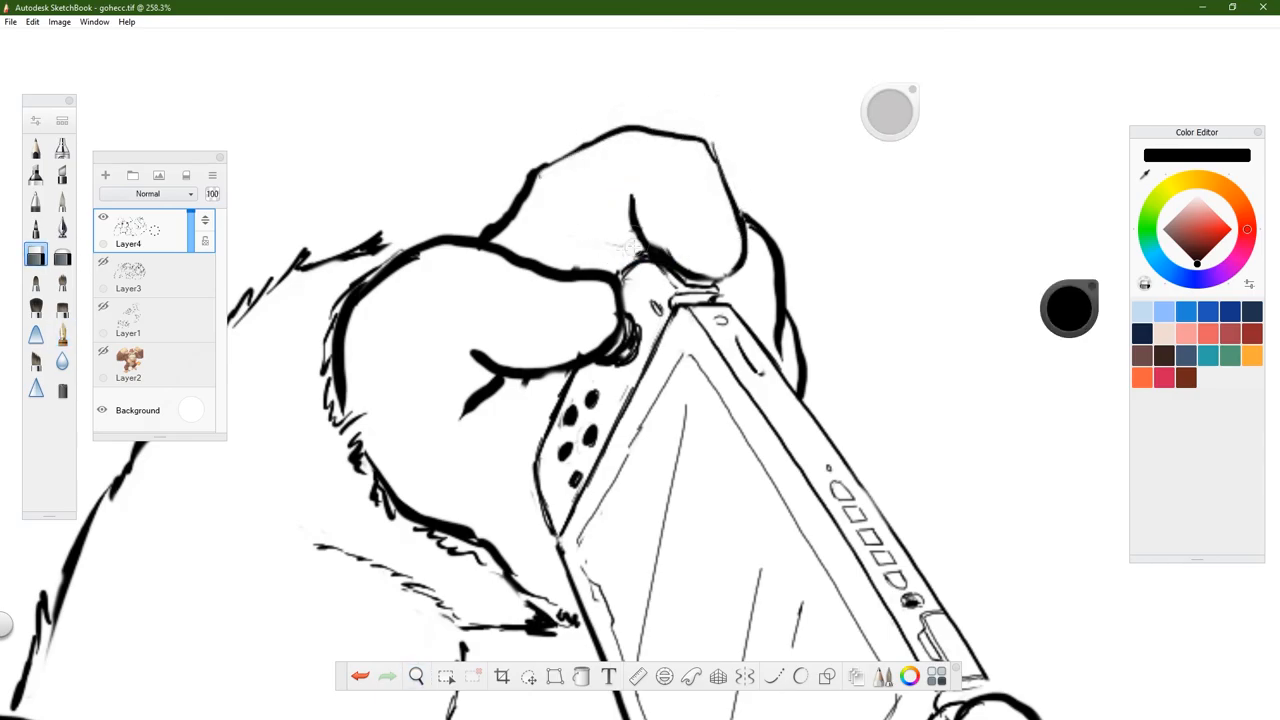
# Draw a horizontal ground line behind the gorilla and hatch the chest shadow under the shoulder fur.
pyautogui.click(416, 676)
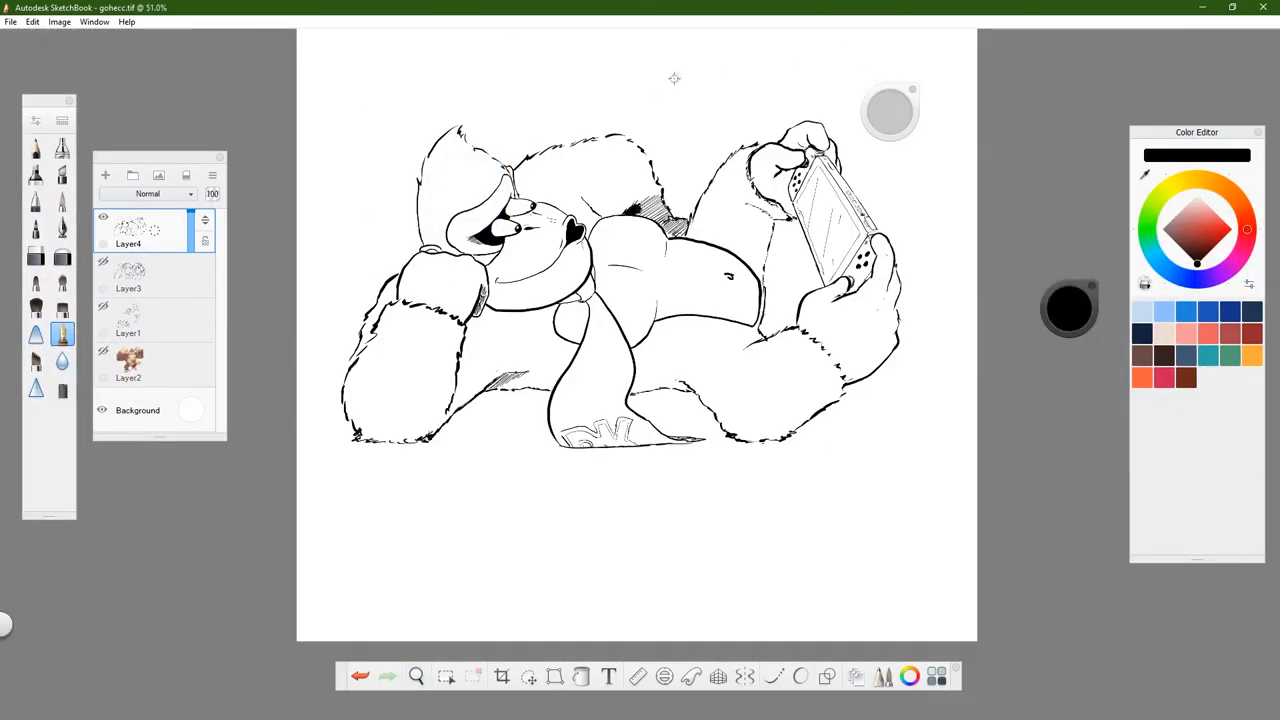
pyautogui.click(416, 676)
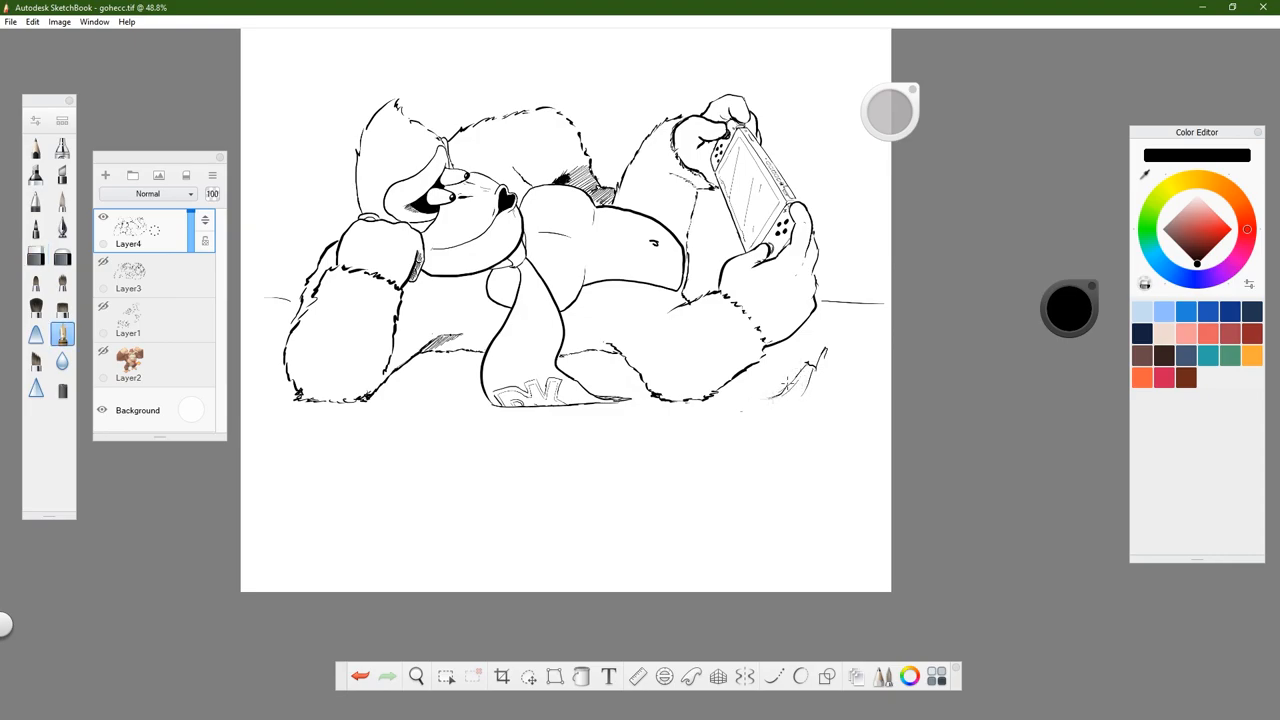
pyautogui.moveTo(720, 400); pyautogui.dragTo(870, 385)
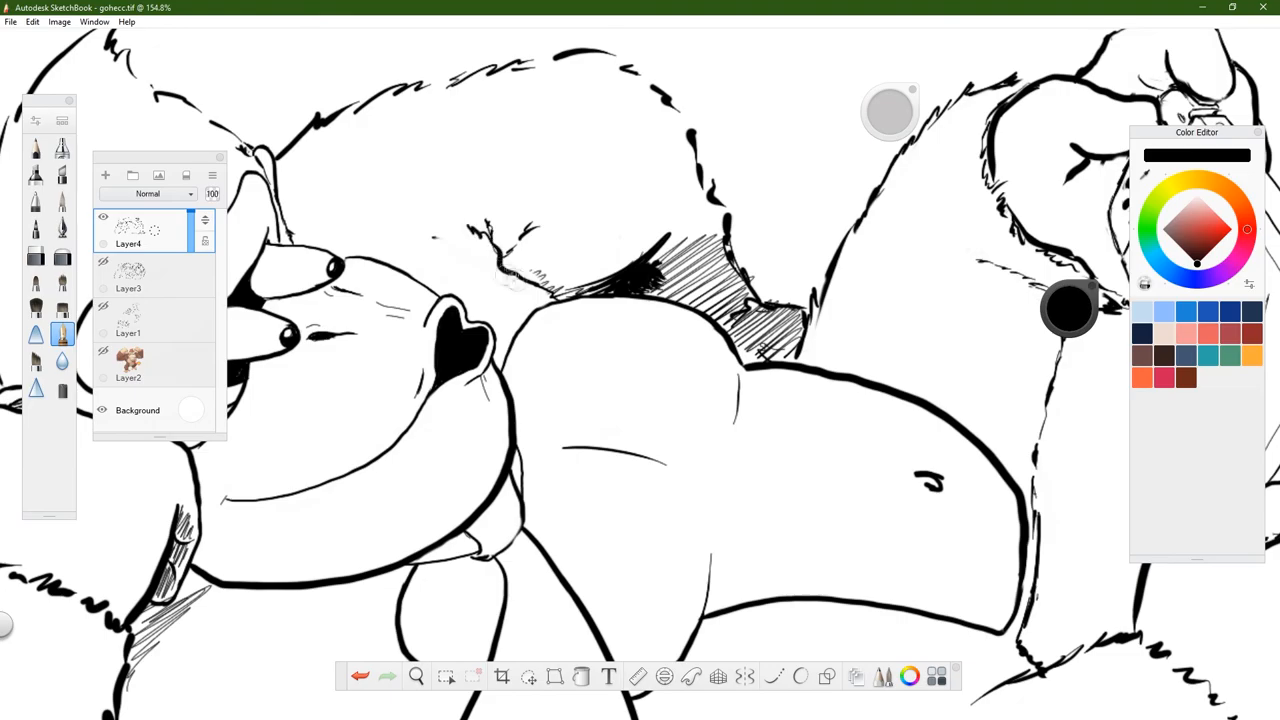
# Ink a banana peel on the ground by his hand and hatch under the raised arm.
pyautogui.click(415, 676)
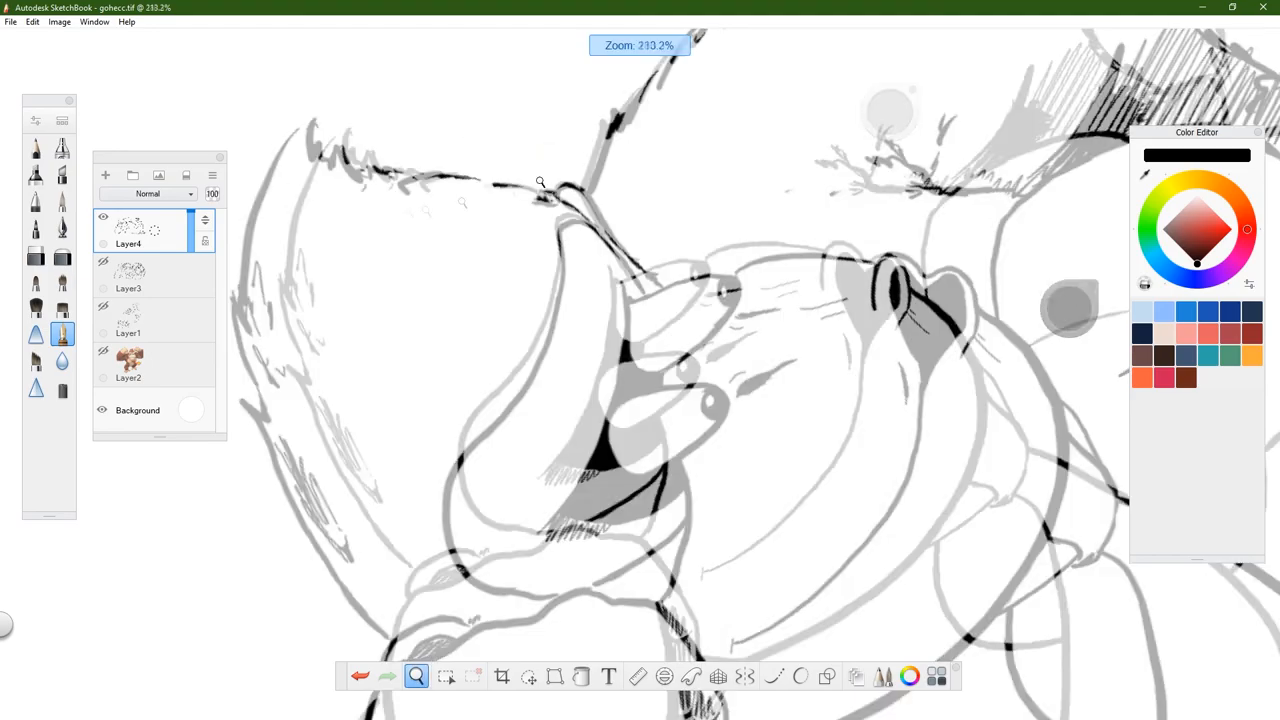
pyautogui.scroll(-3)
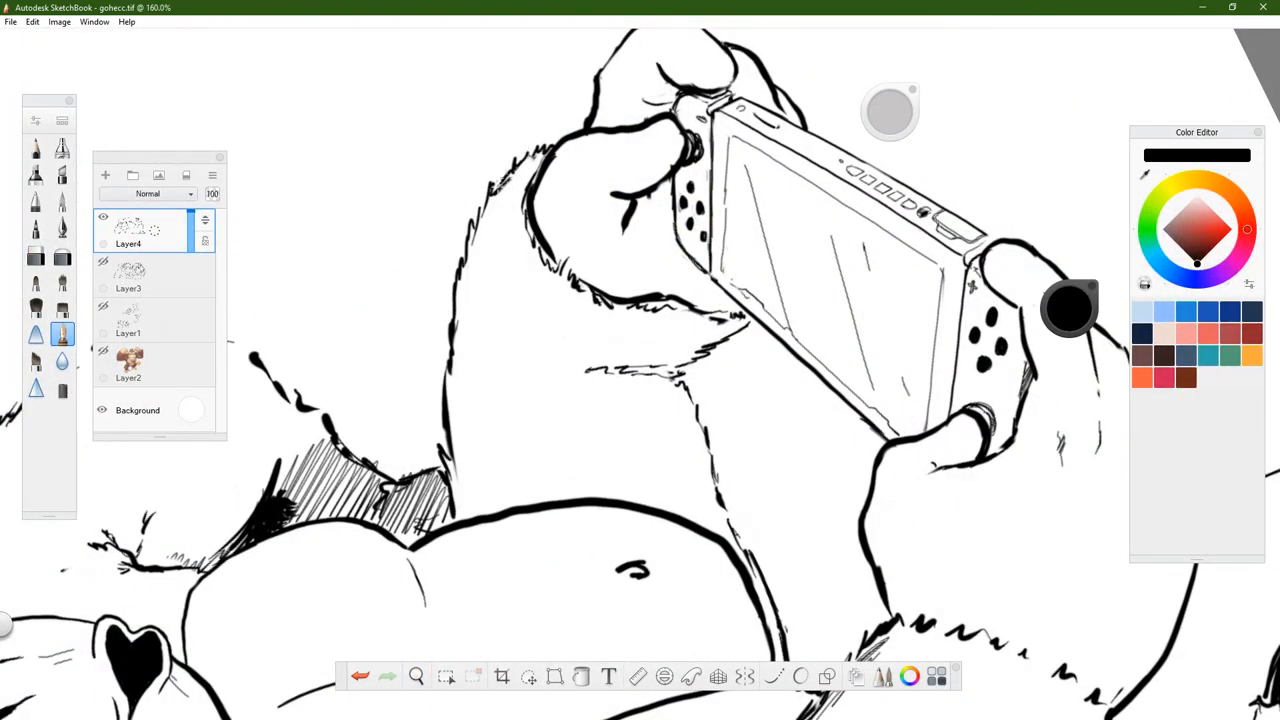
pyautogui.click(416, 675)
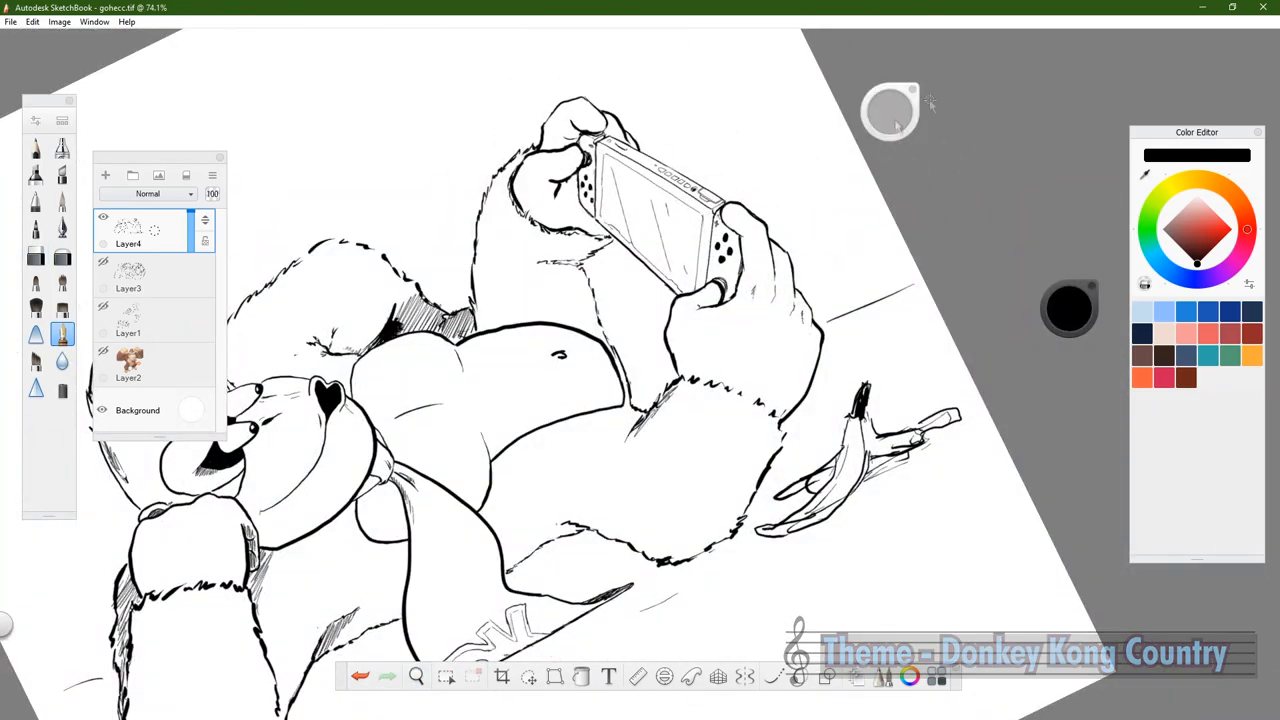
# Hatch the hand under his head, the tie and lower arm, then sketch floor lines.
pyautogui.click(416, 676)
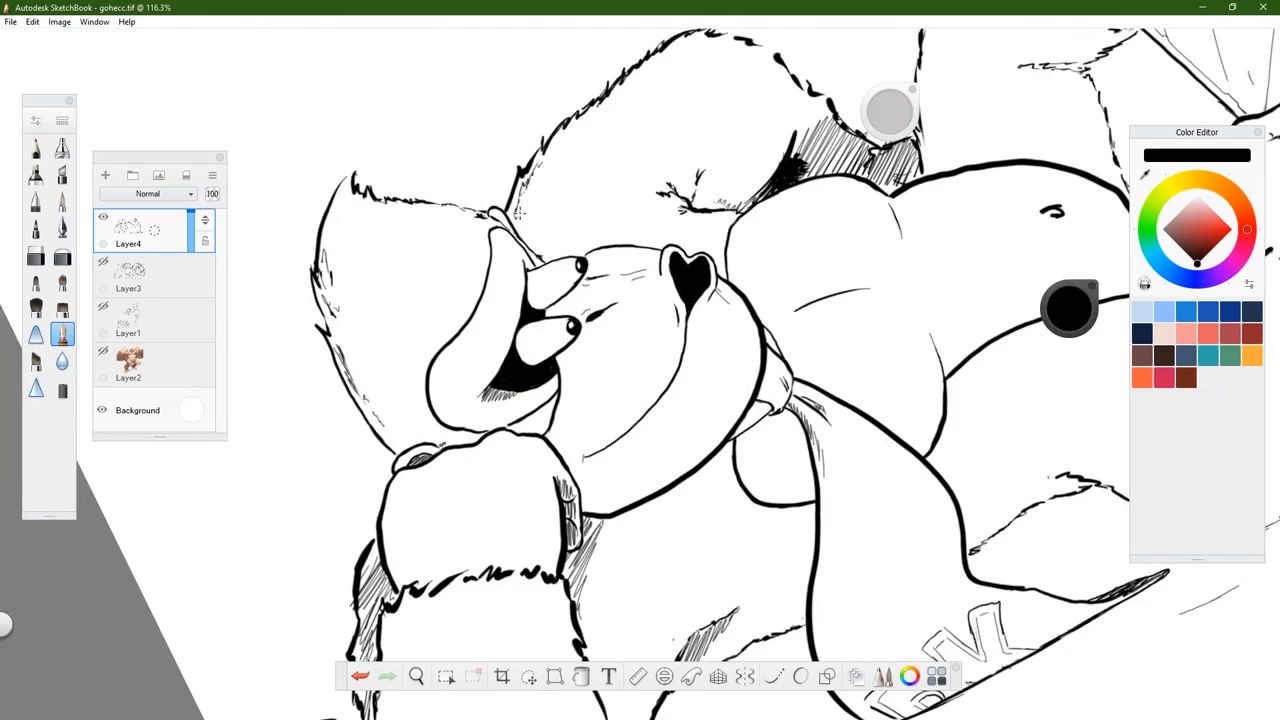
pyautogui.click(416, 676)
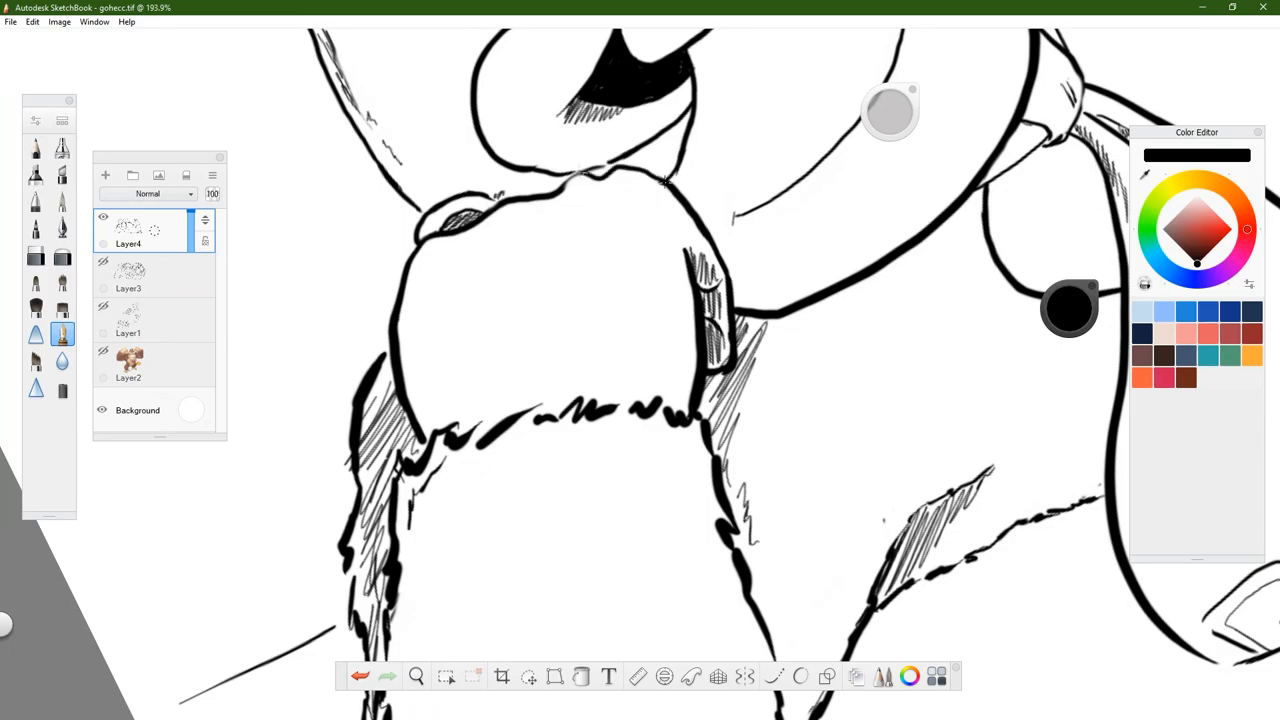
pyautogui.click(416, 676)
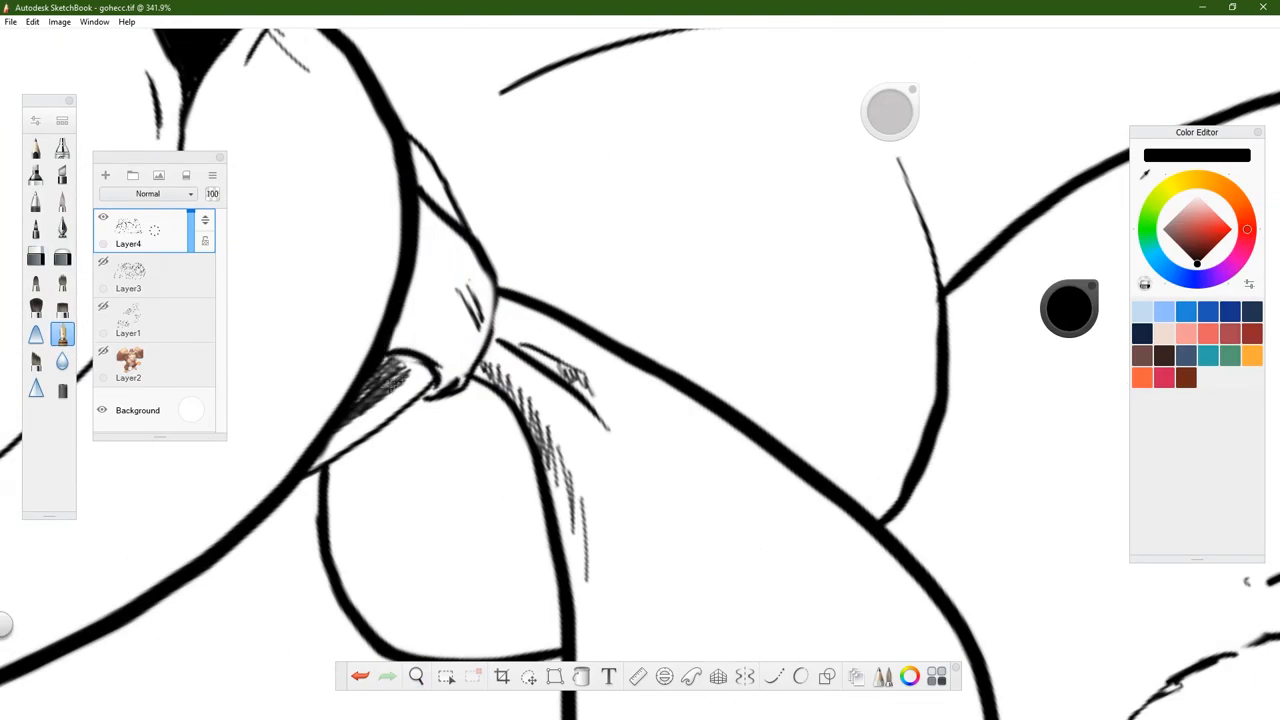
pyautogui.click(416, 676)
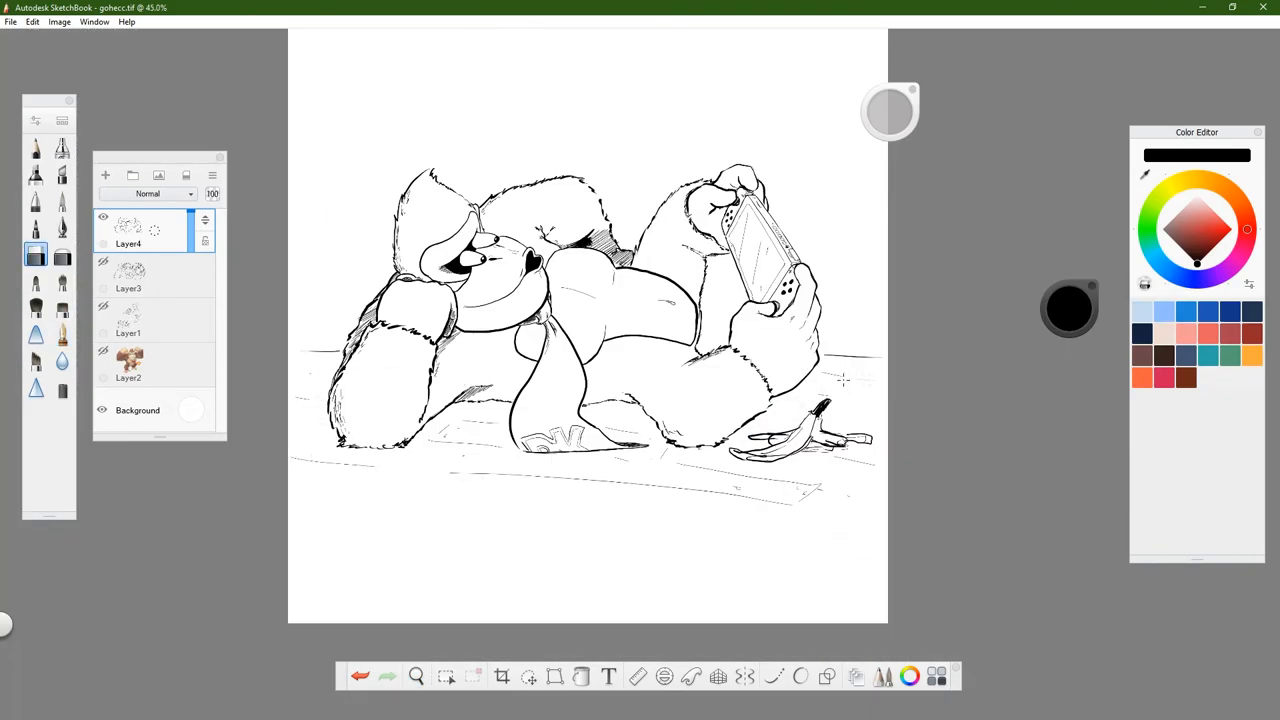
# Hatch the fur and mat along the floor and refine the Switch and gripping fingers.
pyautogui.click(416, 676)
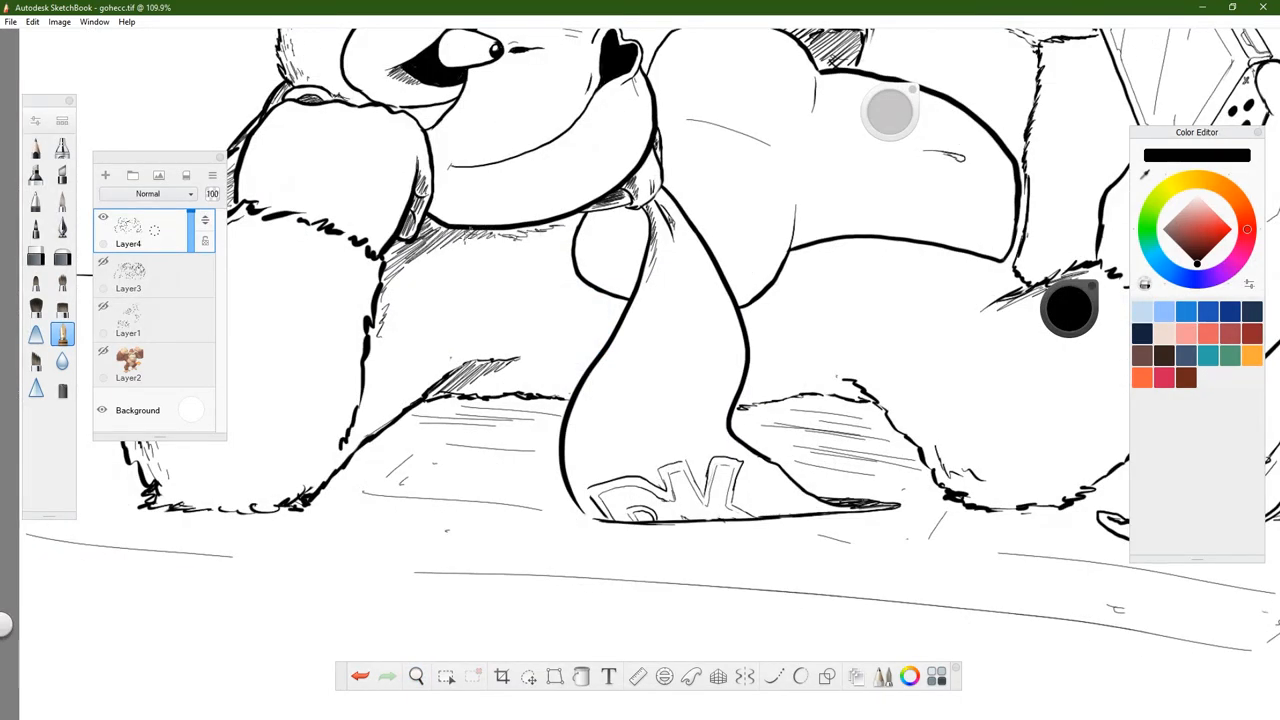
pyautogui.moveTo(385, 310); pyautogui.dragTo(500, 230)
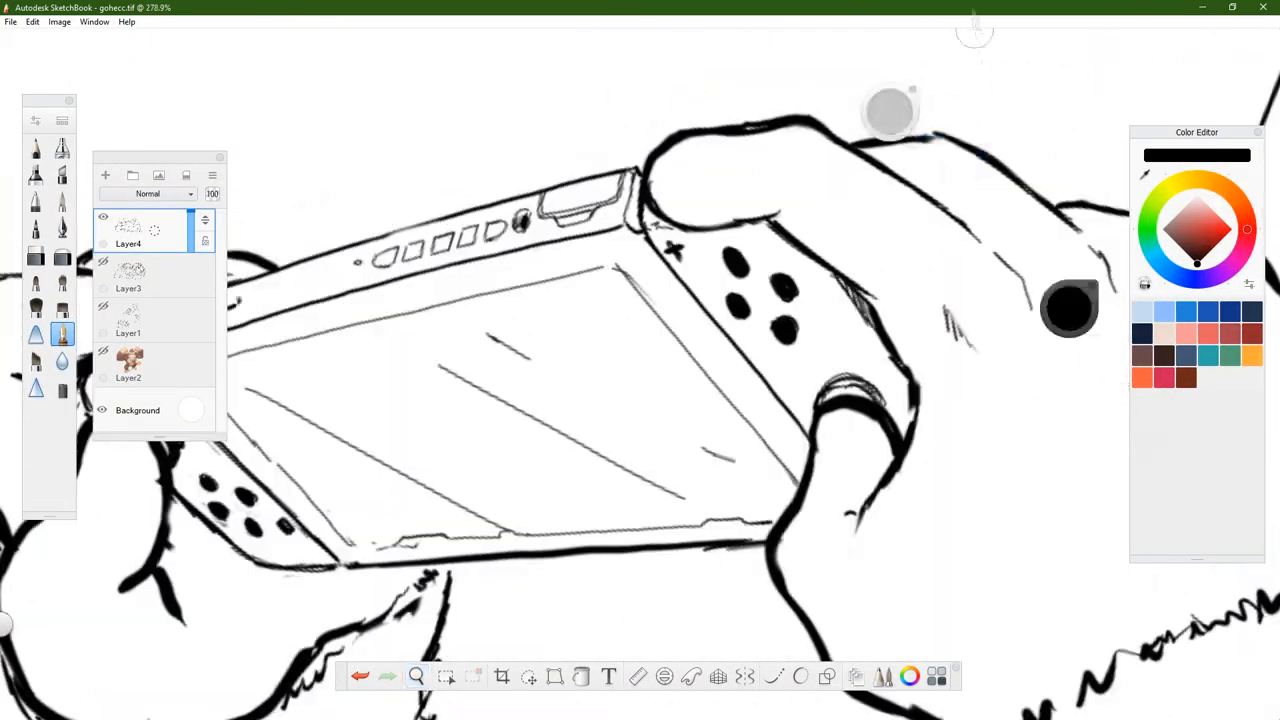
pyautogui.click(416, 676)
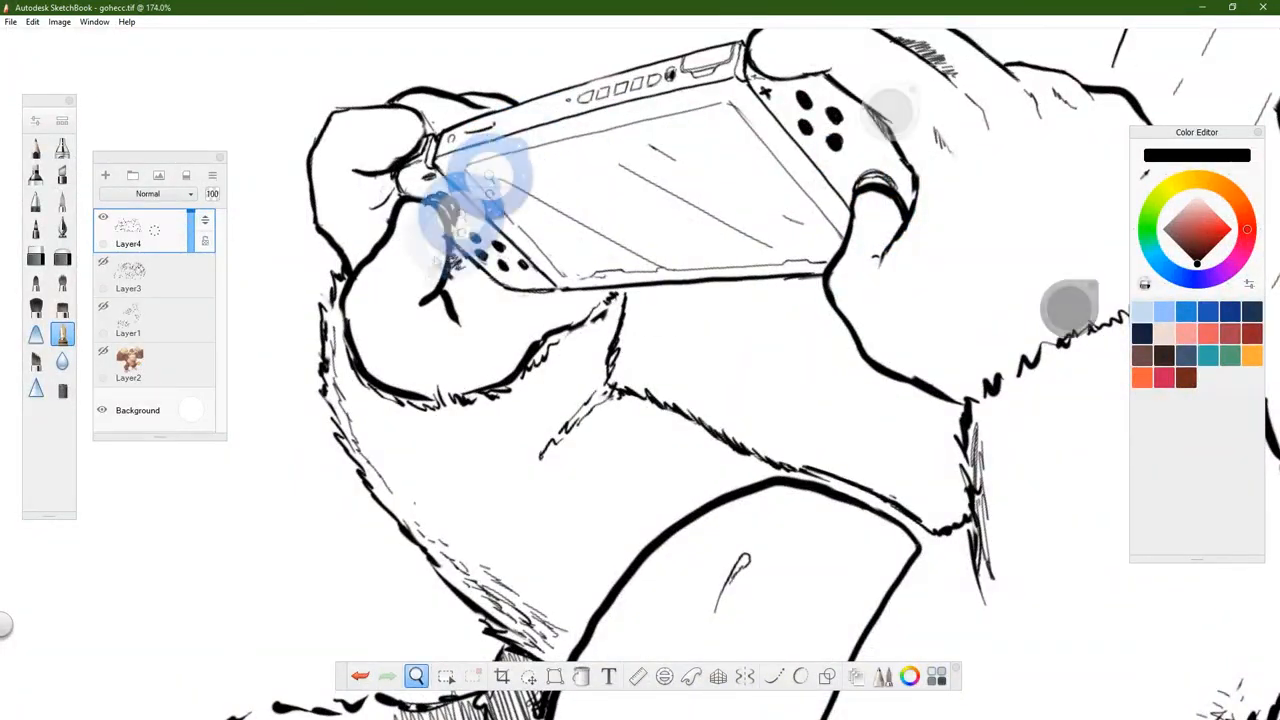